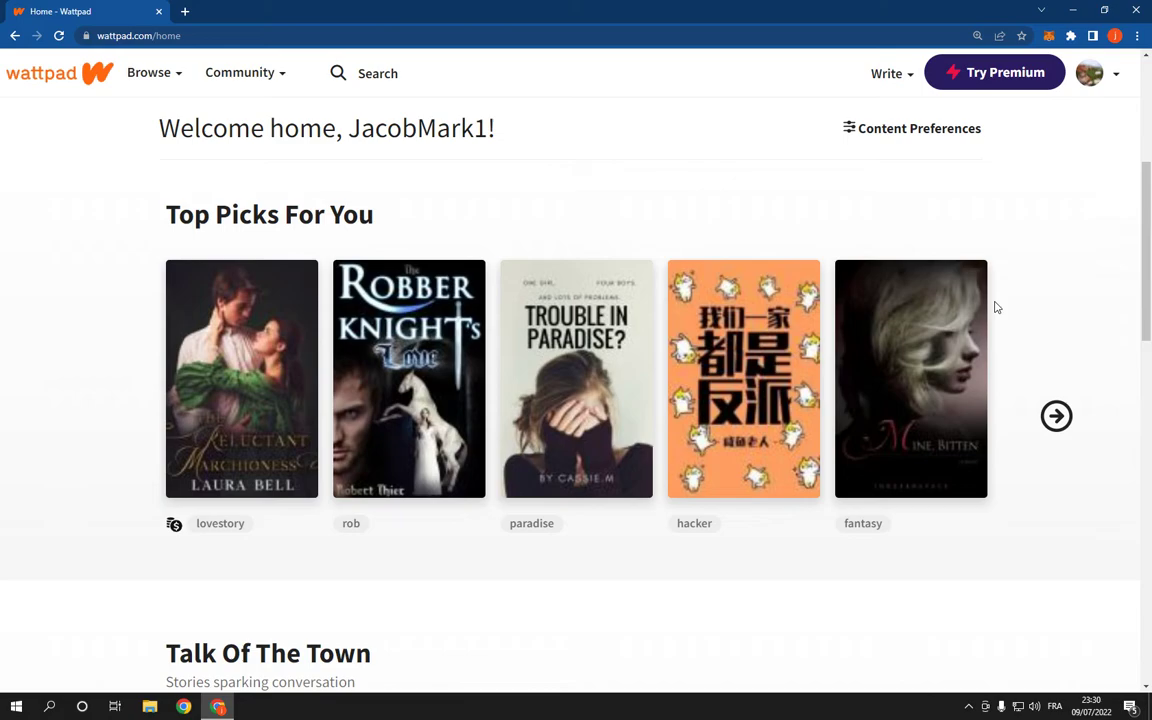
# Step: Reach the account settings page from the profile avatar menu
pyautogui.click(1088, 72)
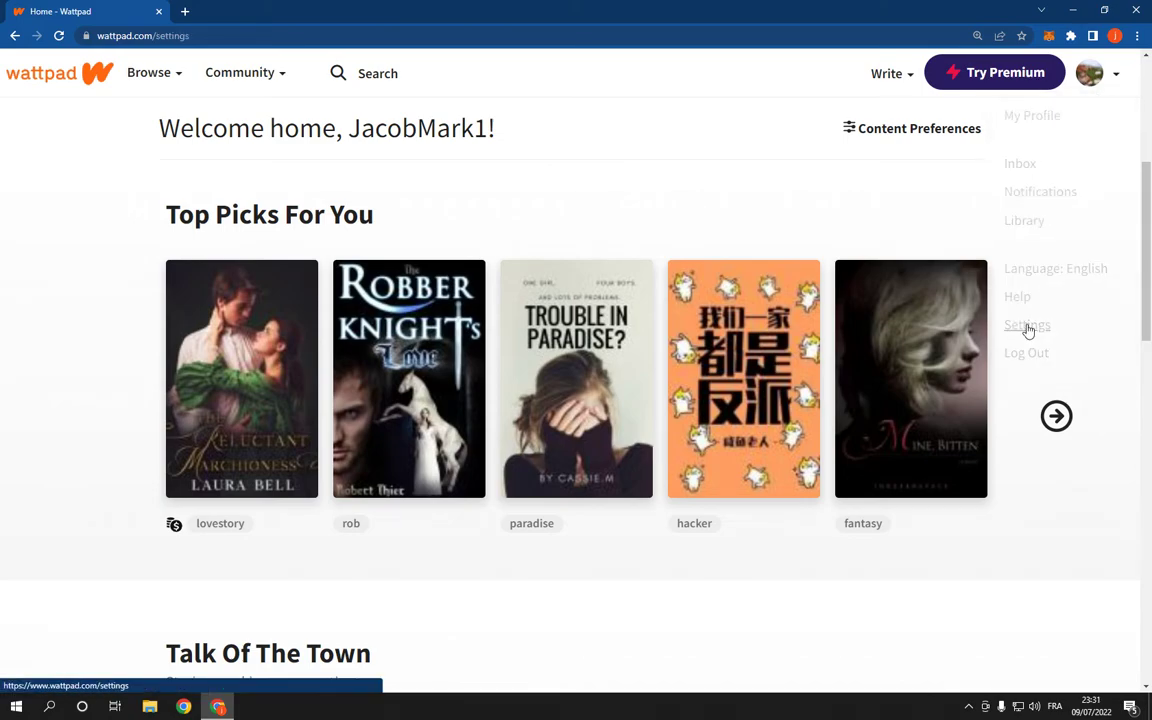
pyautogui.click(1028, 324)
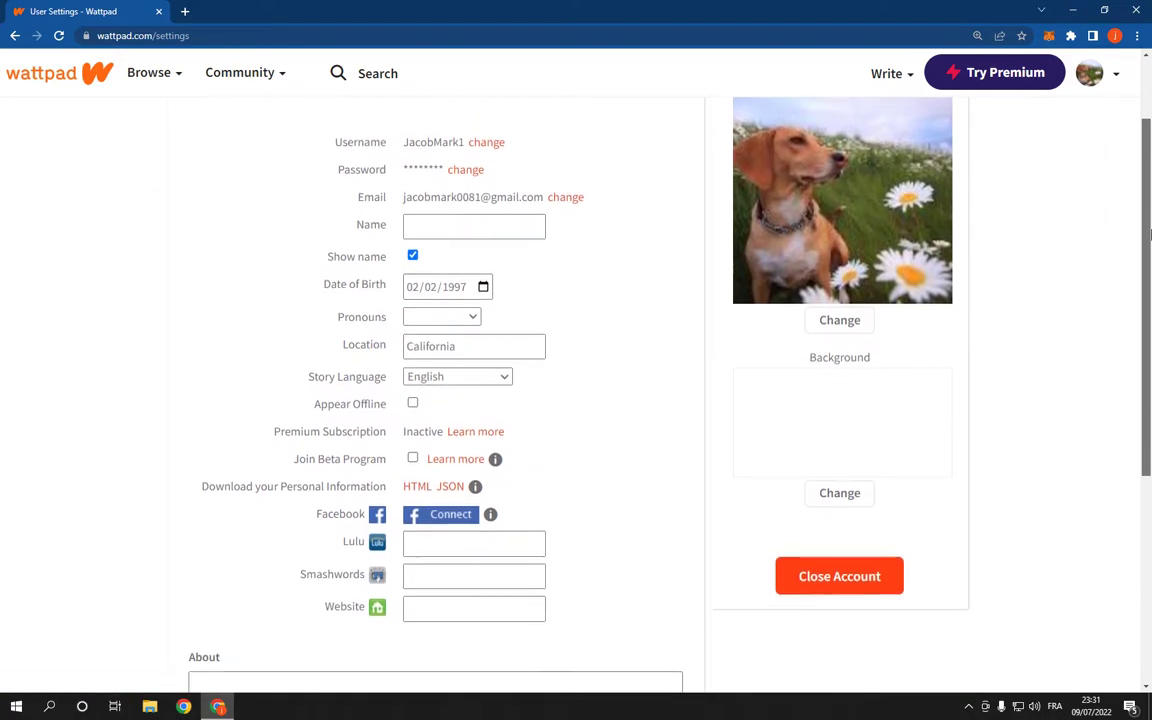
pyautogui.scroll(-3)
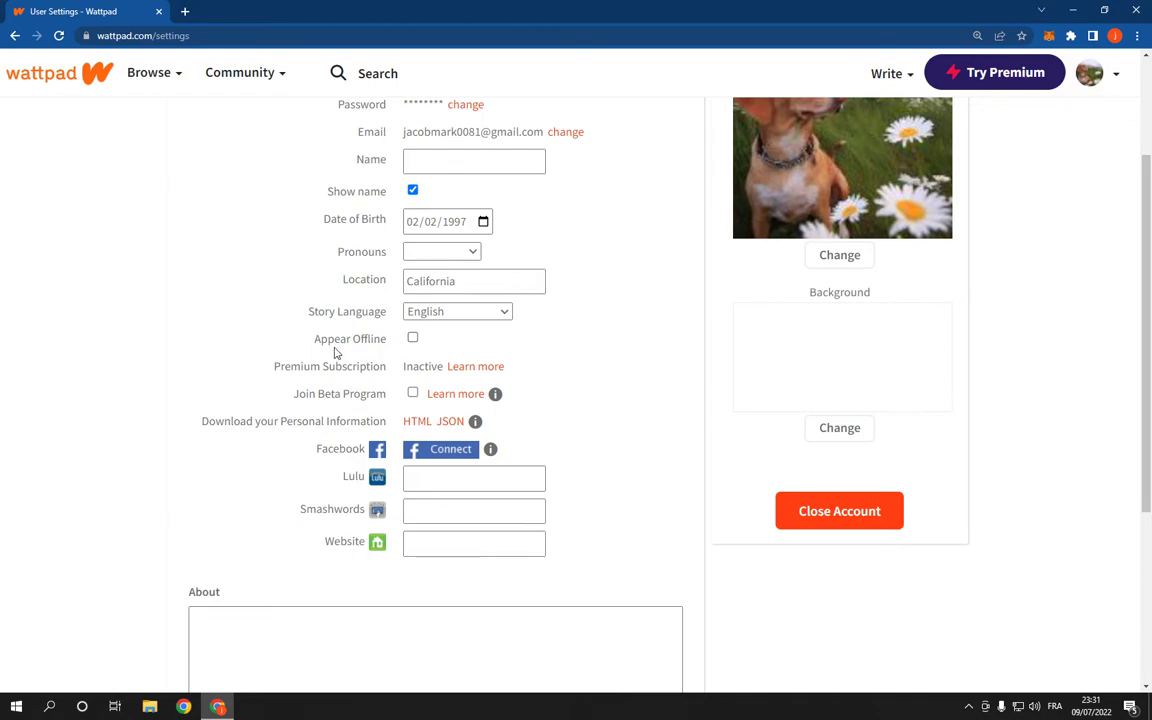
pyautogui.click(412, 338)
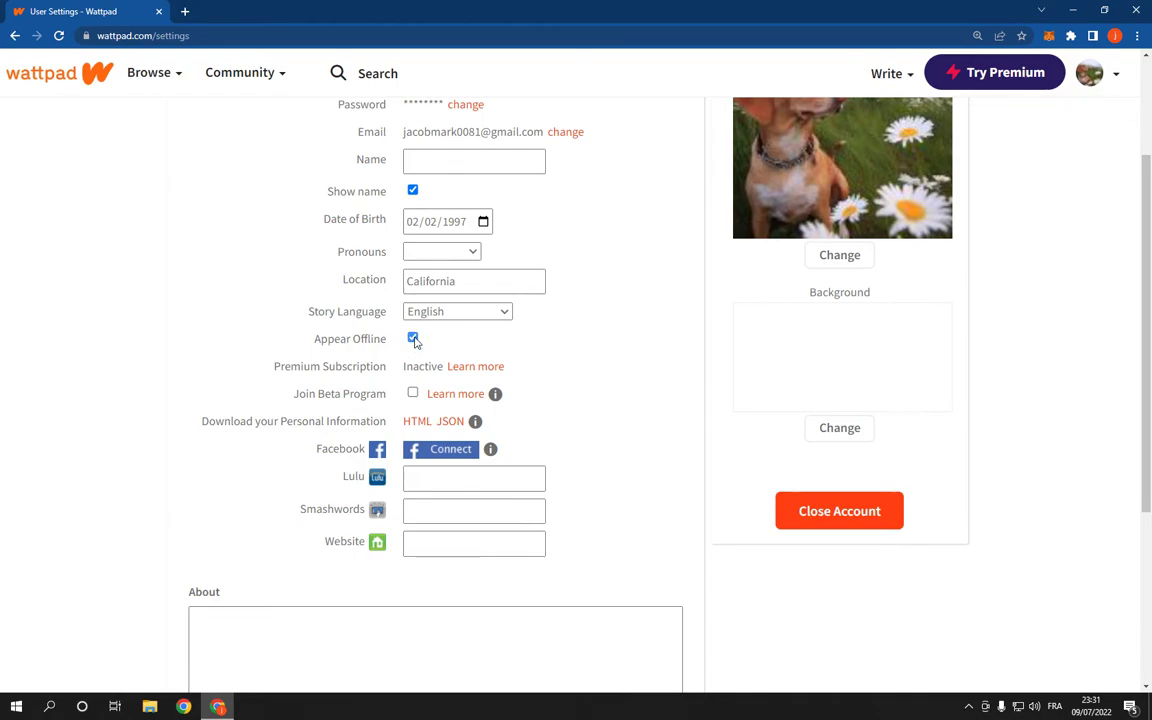
pyautogui.click(412, 338)
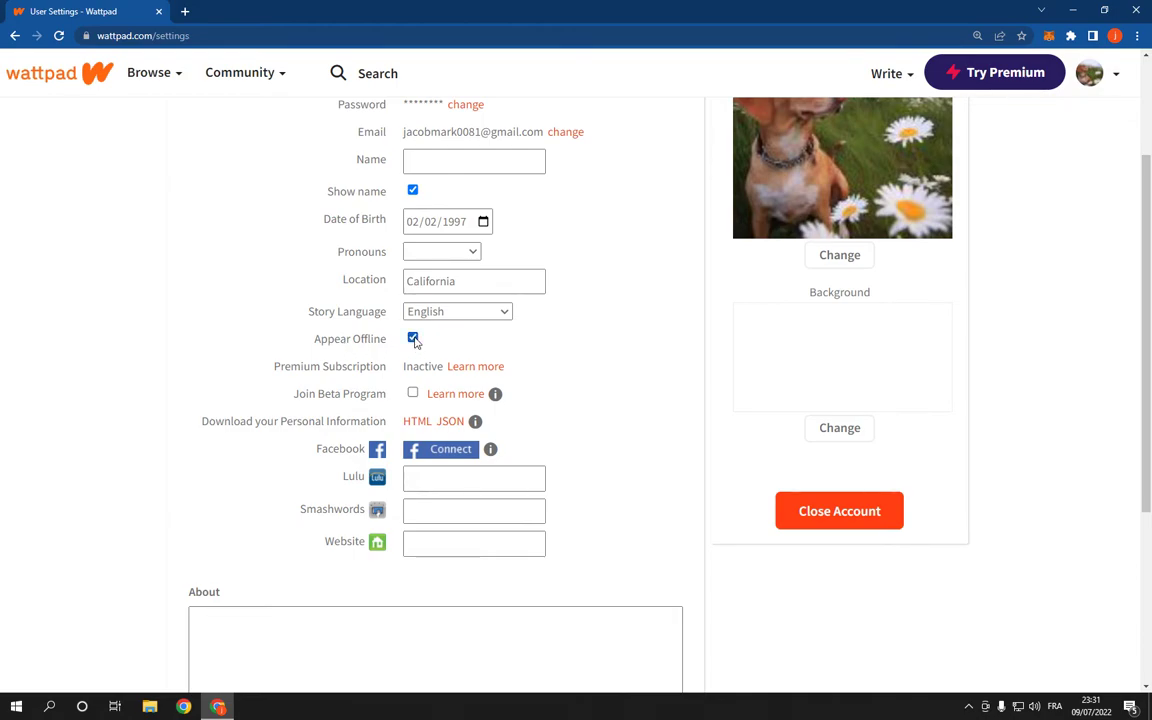
pyautogui.click(412, 338)
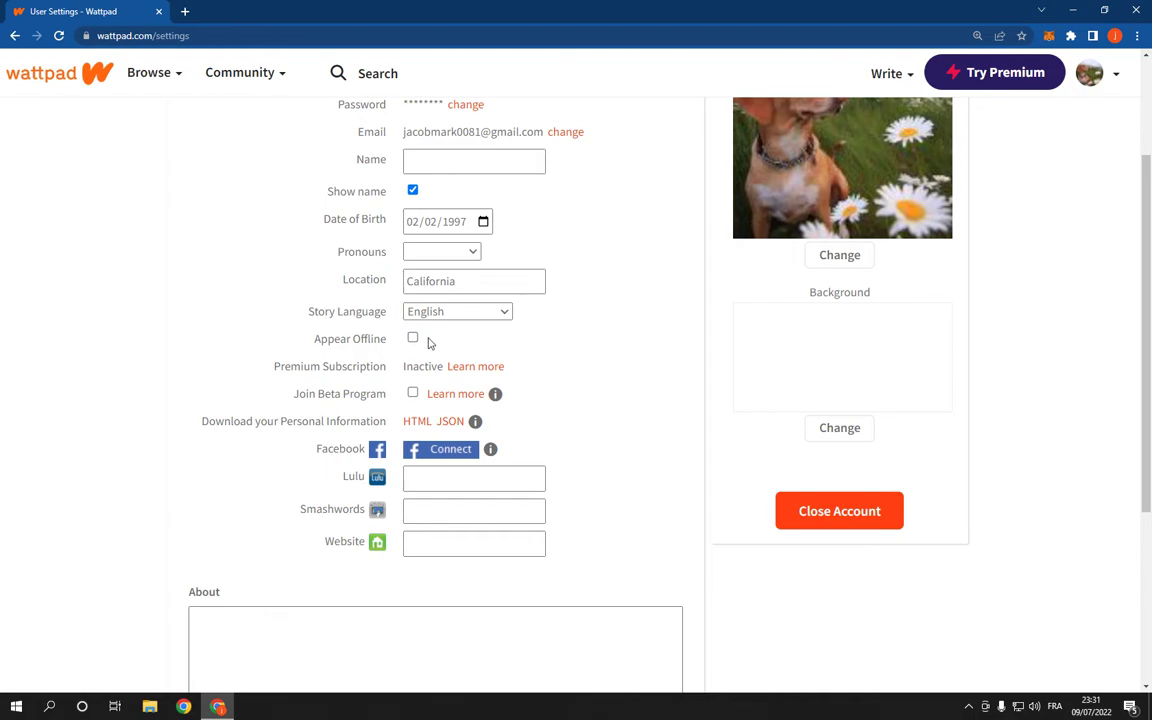
pyautogui.scroll(-3)
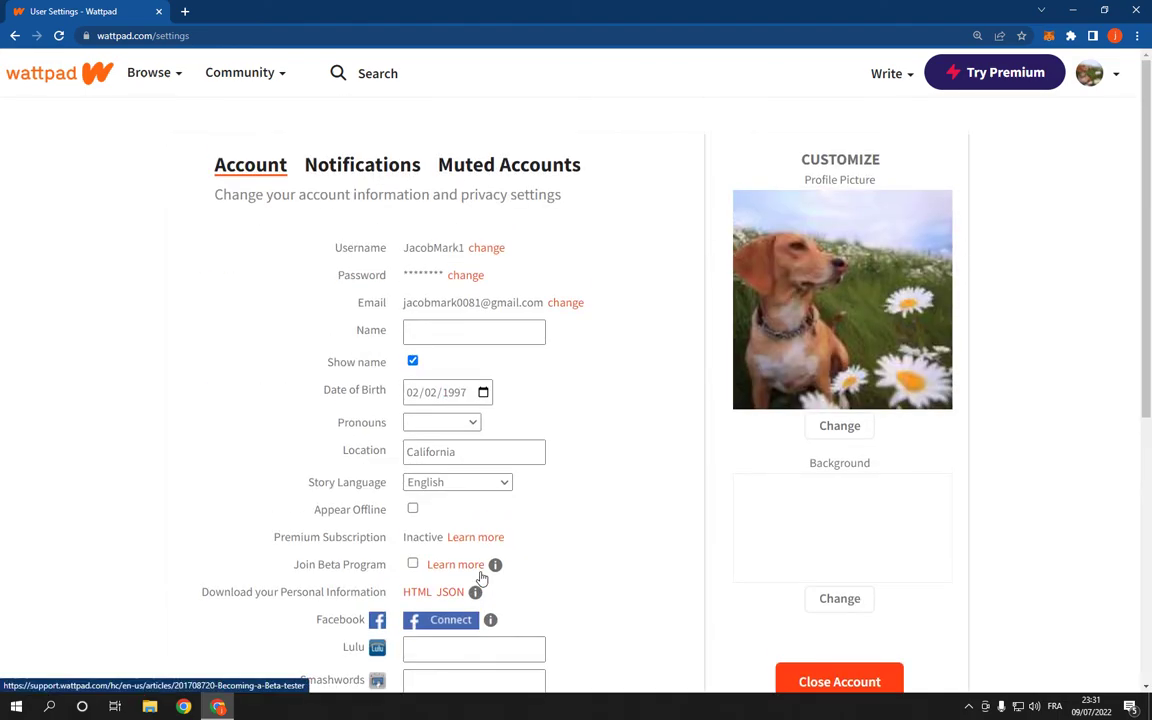
pyautogui.moveTo(460, 292)
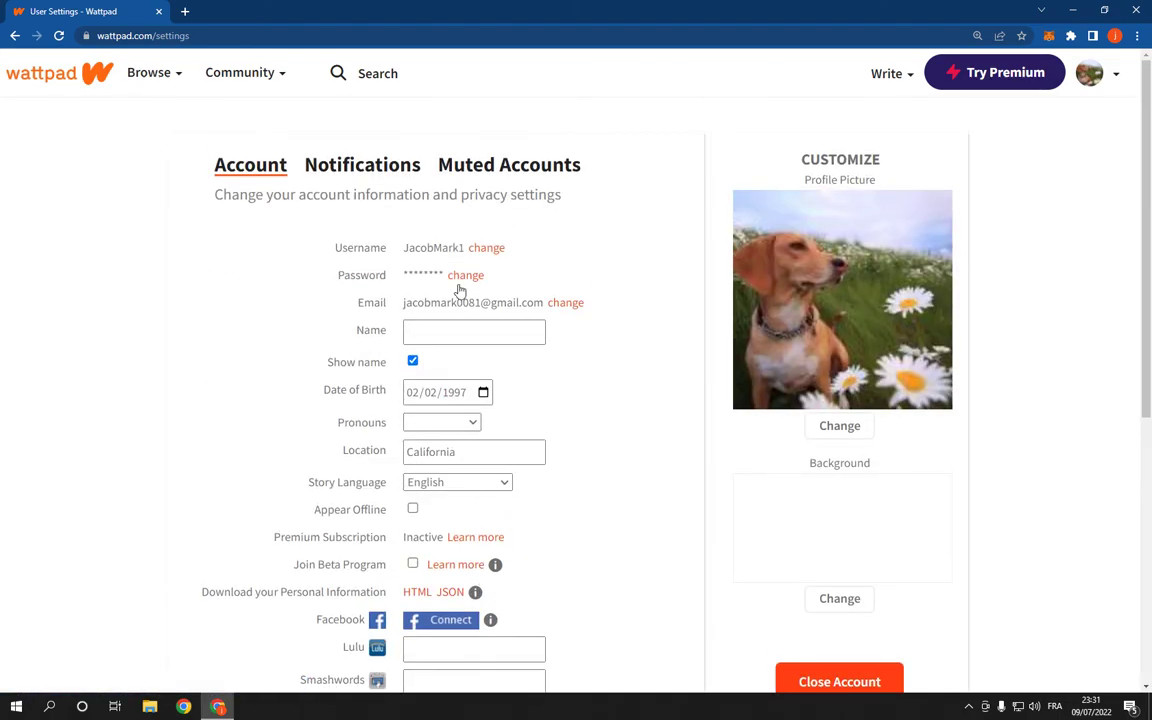